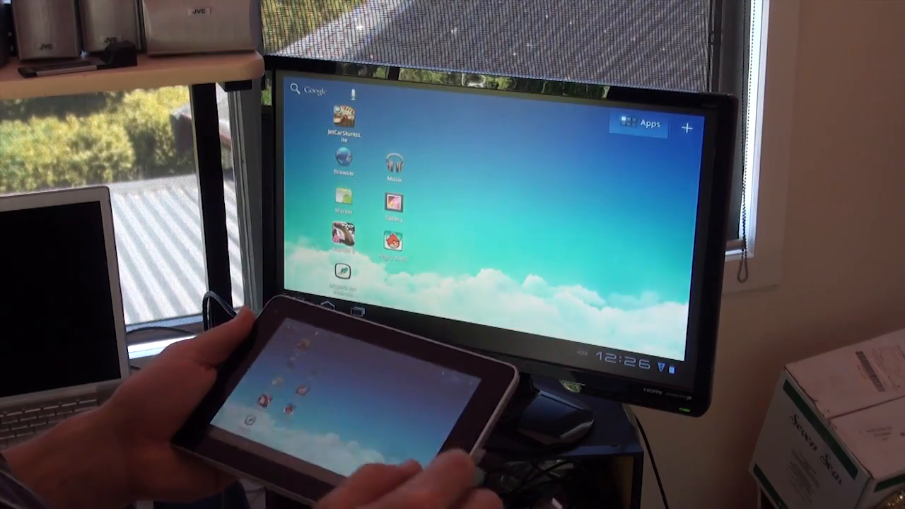
Step: Open the app drawer's All tab to show installed apps from Aldiko to Maps
{"action": "left_click", "coordinate": [637, 125]}
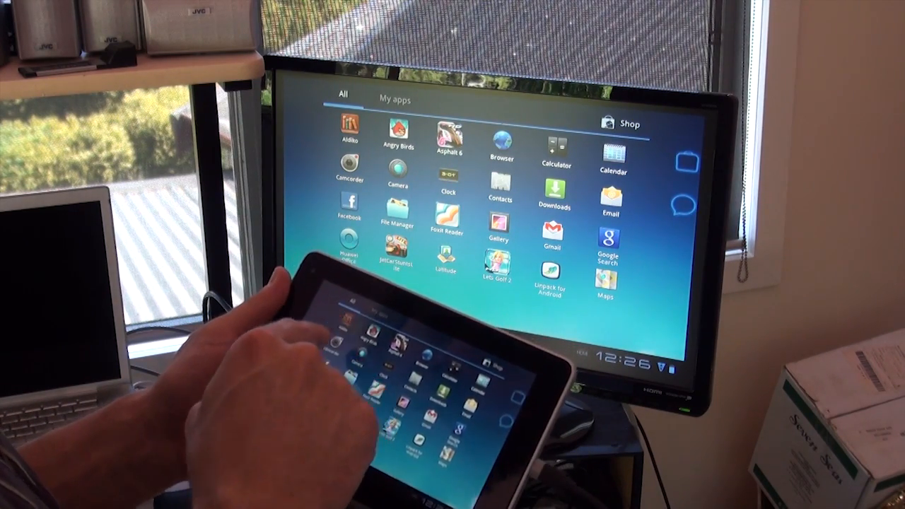
{"action": "left_click", "coordinate": [349, 127]}
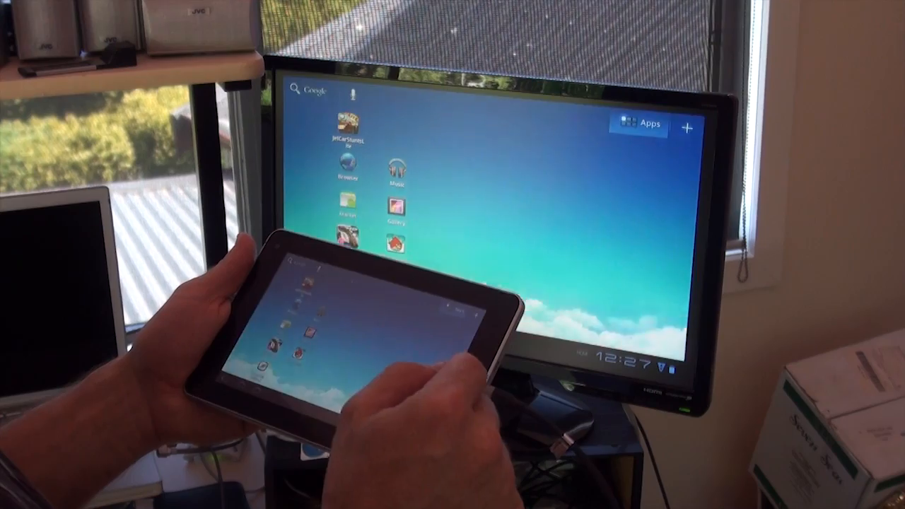
{"action": "left_click", "coordinate": [637, 124]}
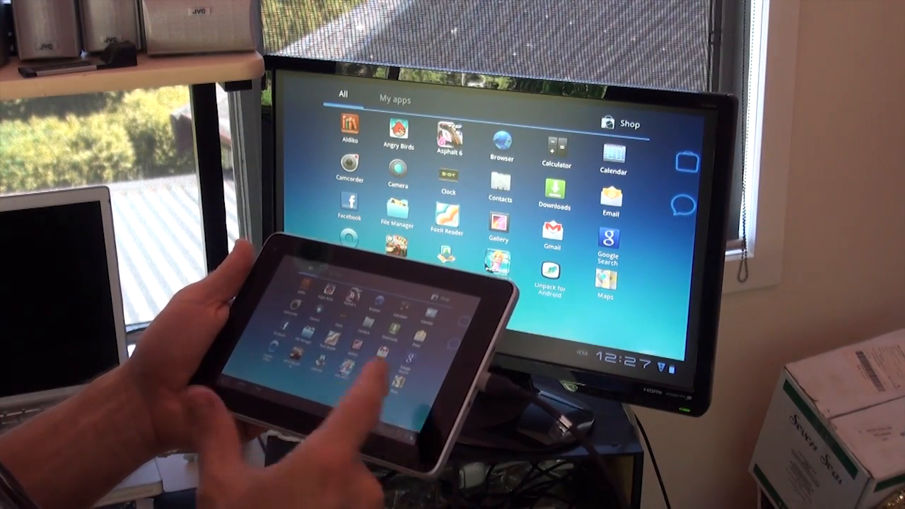